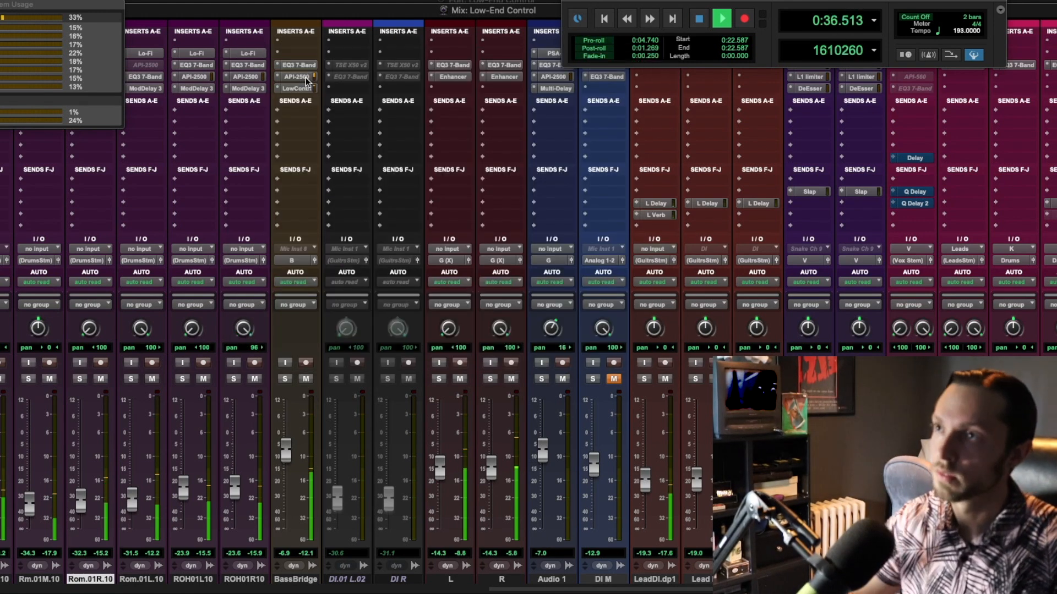
# Step: Bring up the Black Salt Audio Low Control window from the Bass Bridge channel's insert
pyautogui.click(295, 90)
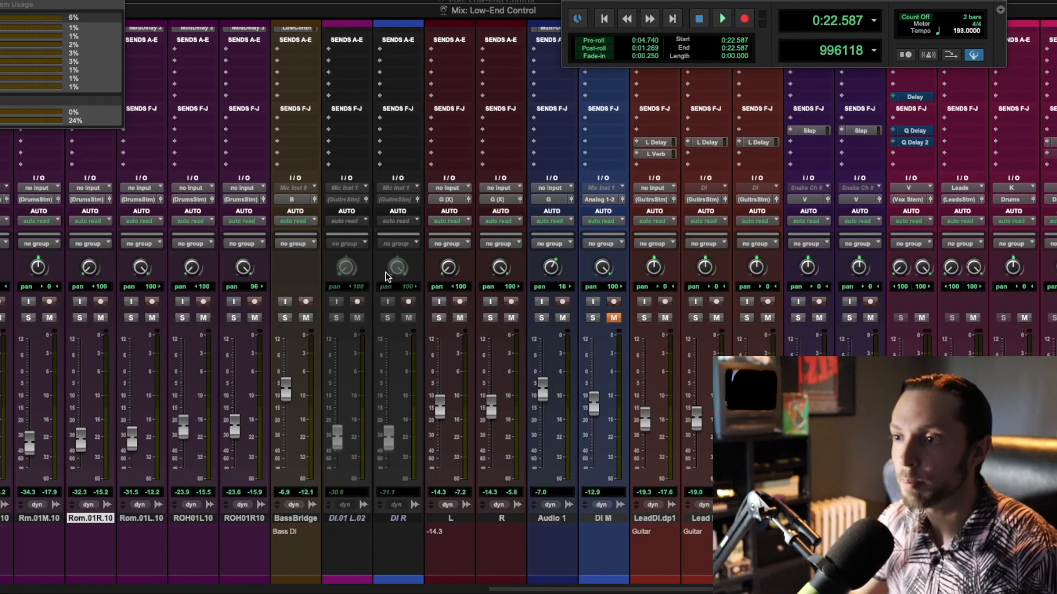
pyautogui.hscroll(-3)
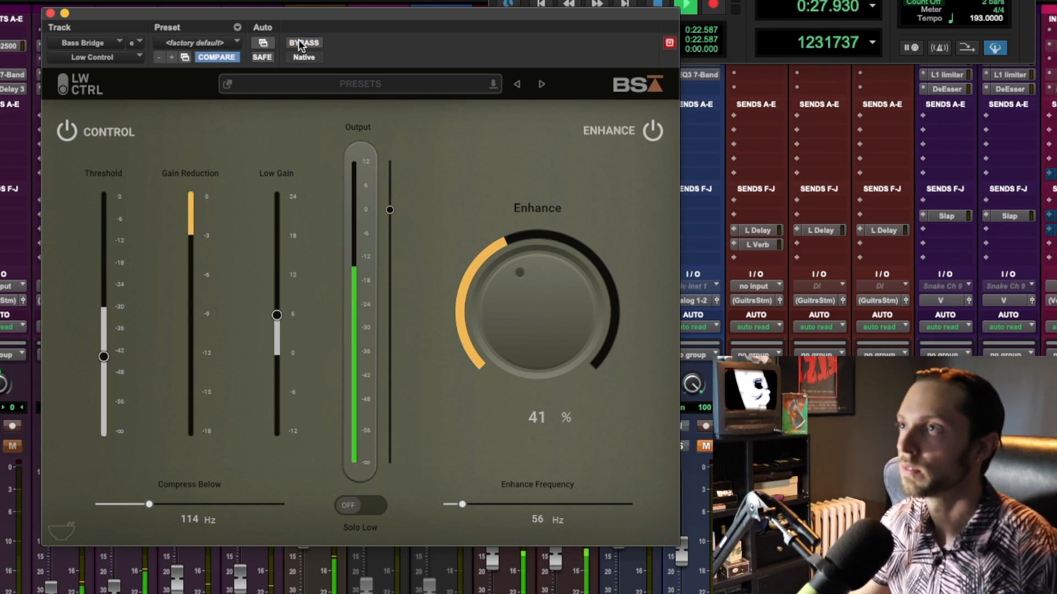
# Step: Nudge the Low Control Enhance Frequency slider from 56 Hz down to 55 Hz
pyautogui.click(303, 43)
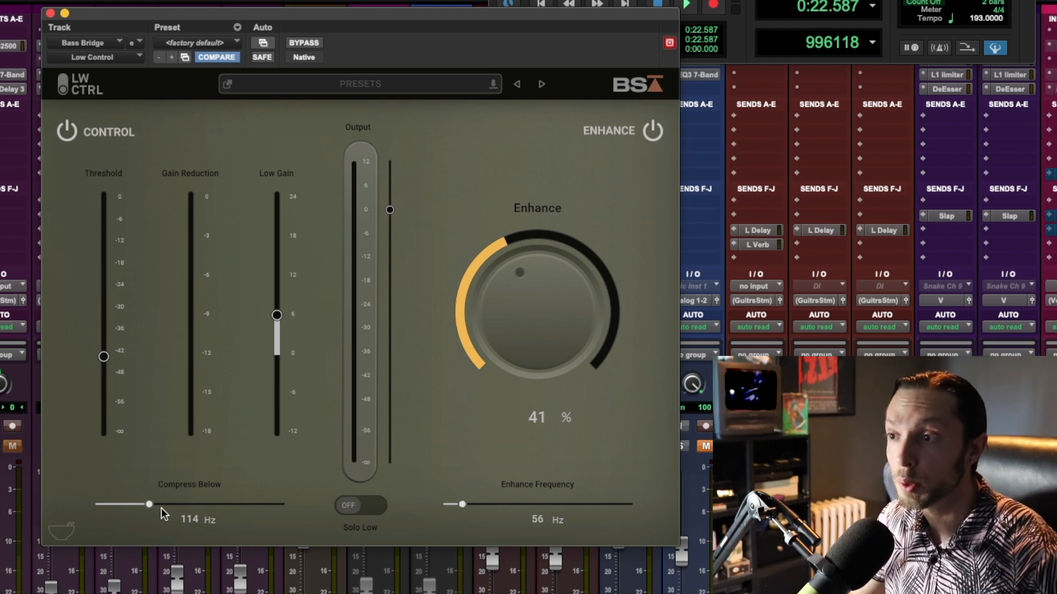
pyautogui.moveTo(138, 505); pyautogui.dragTo(148, 504)
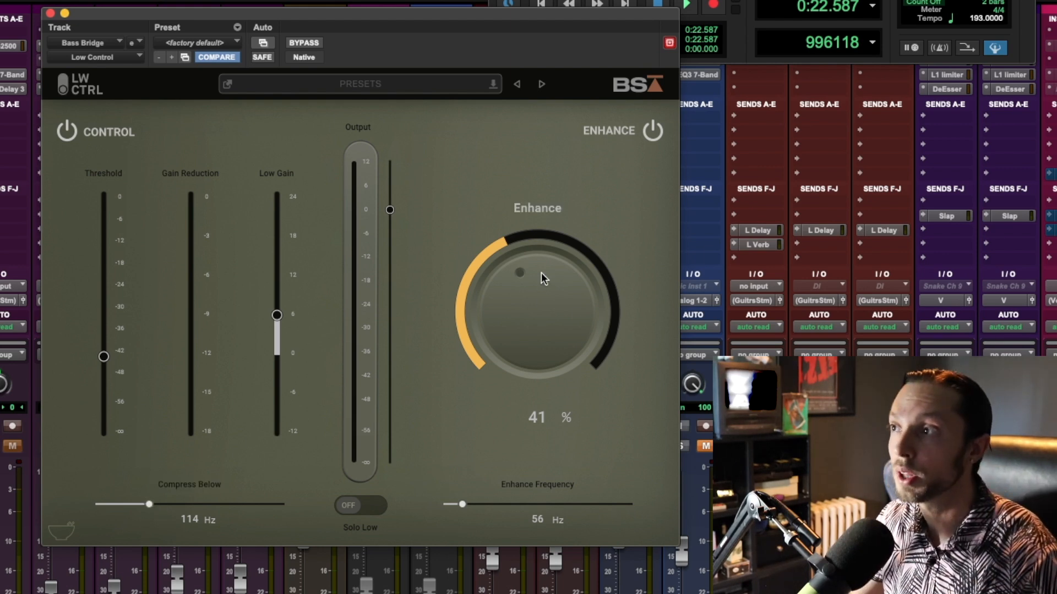
pyautogui.moveTo(532, 282)
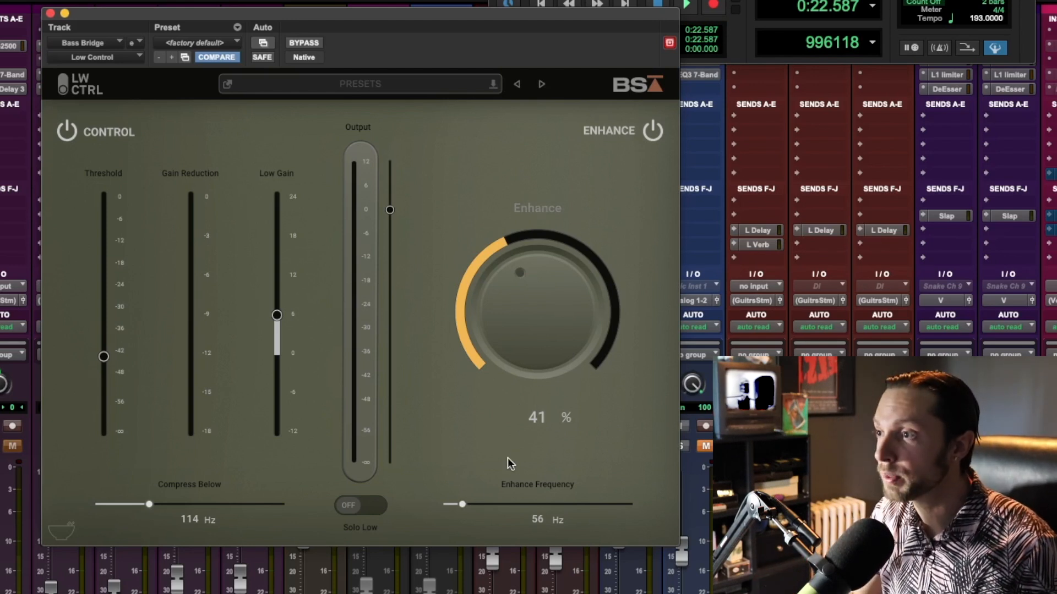
pyautogui.moveTo(461, 505); pyautogui.dragTo(467, 504)
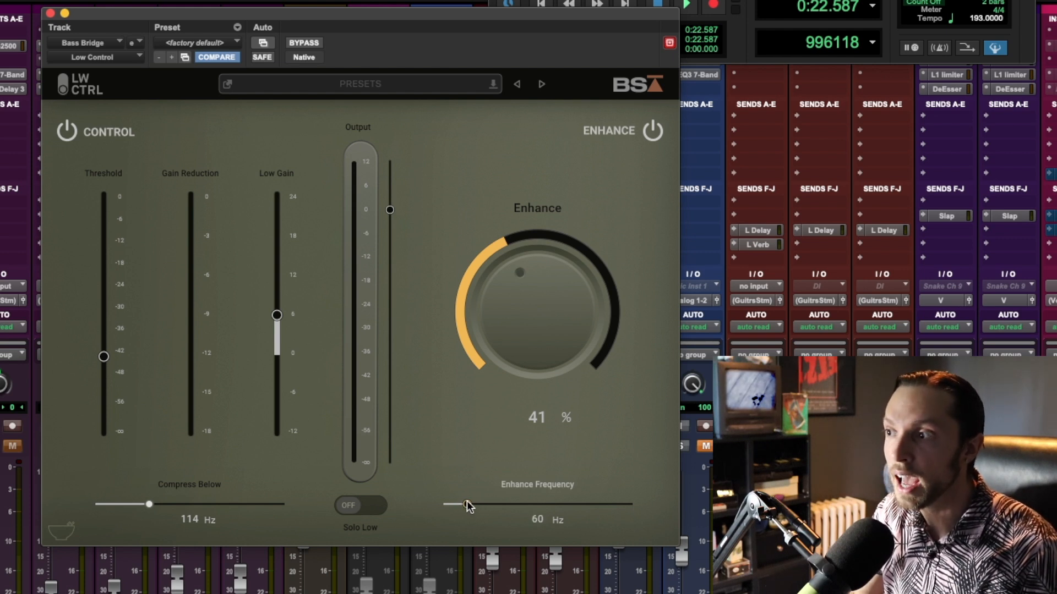
pyautogui.moveTo(468, 504); pyautogui.dragTo(459, 504)
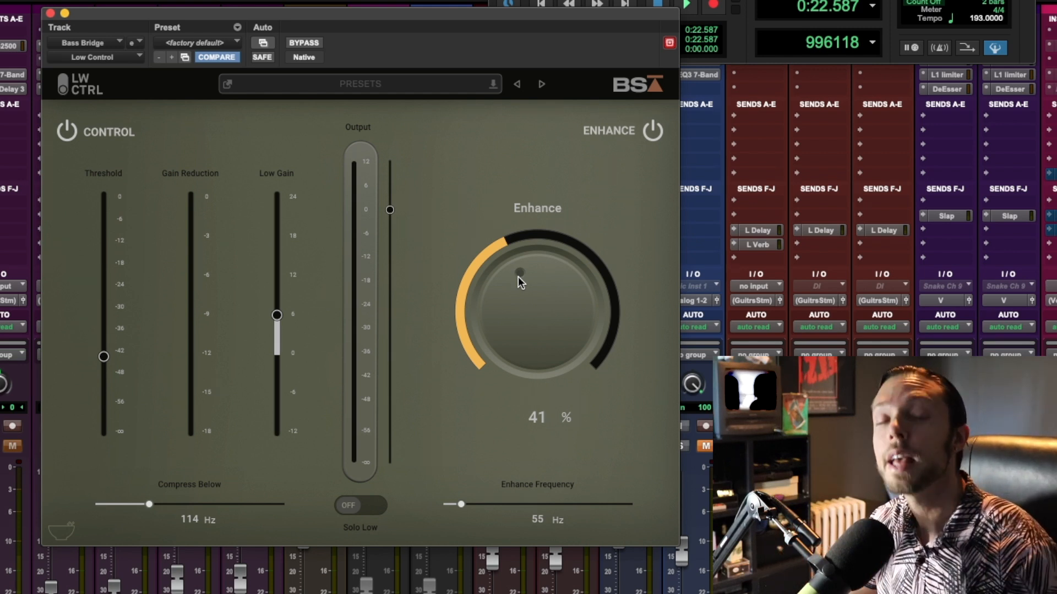
pyautogui.moveTo(144, 271)
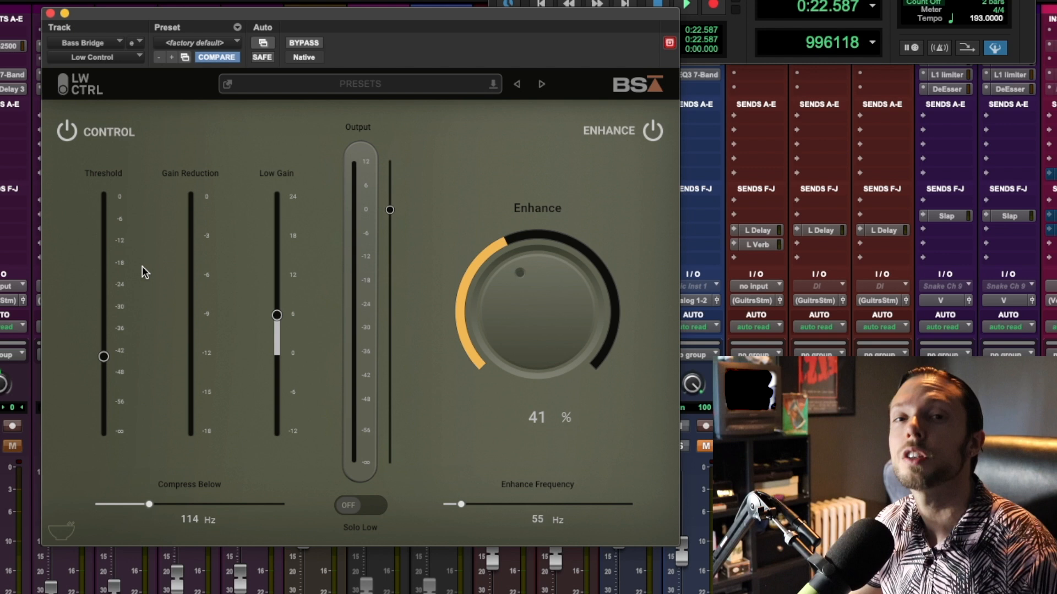
pyautogui.moveTo(501, 258)
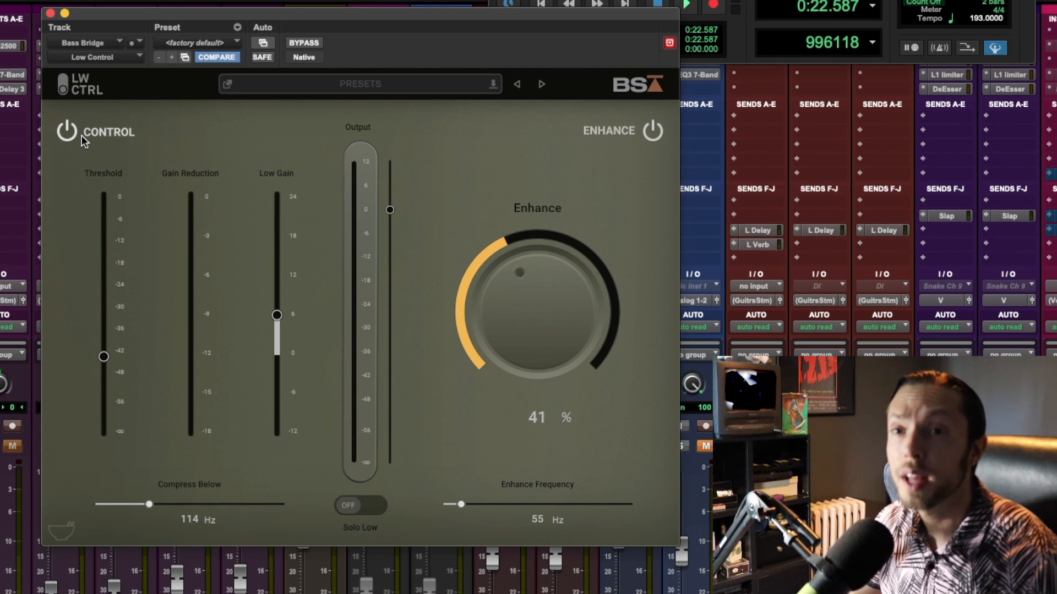
# Step: Switch Enhance off and A/B the low-end compression, leaving compression on
pyautogui.click(65, 131)
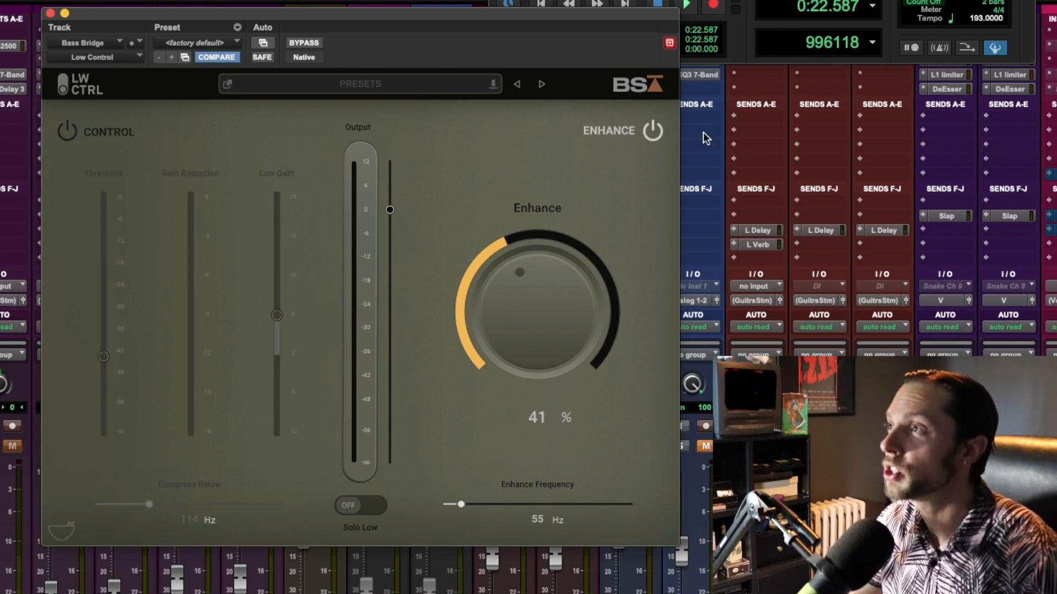
pyautogui.click(651, 130)
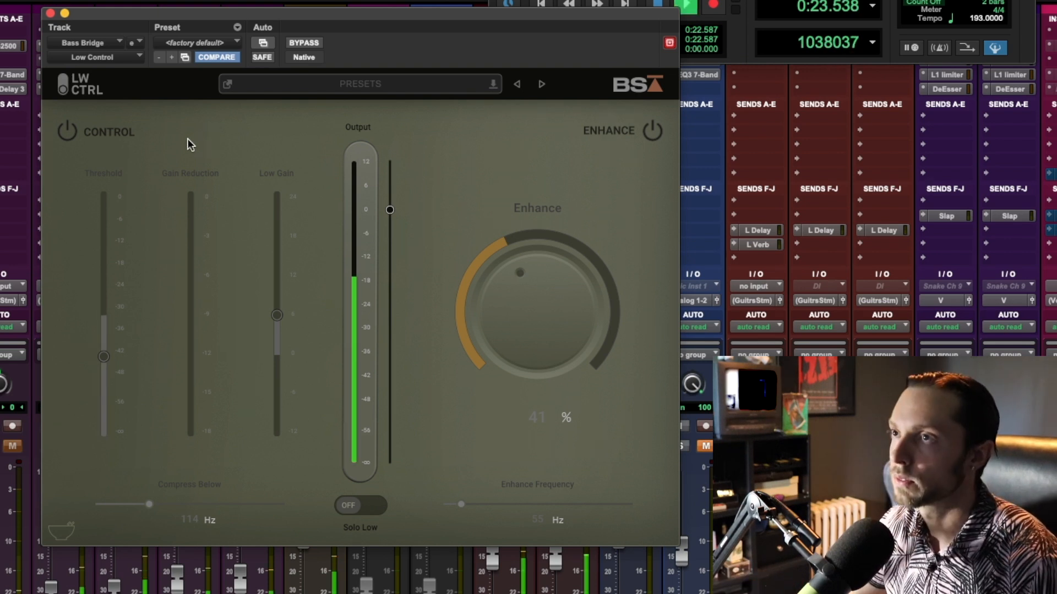
pyautogui.click(62, 129)
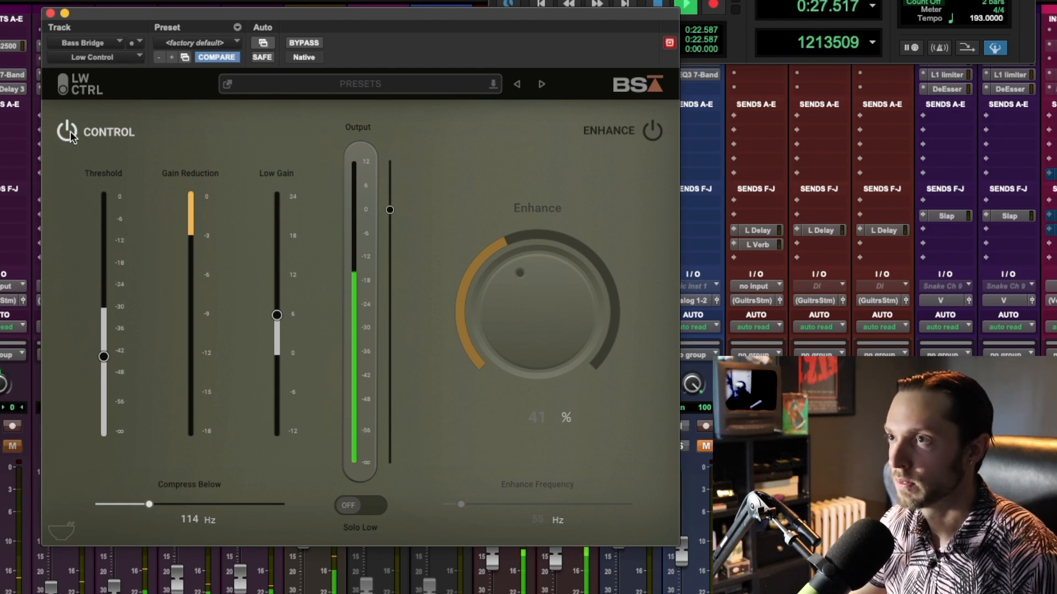
pyautogui.click(65, 132)
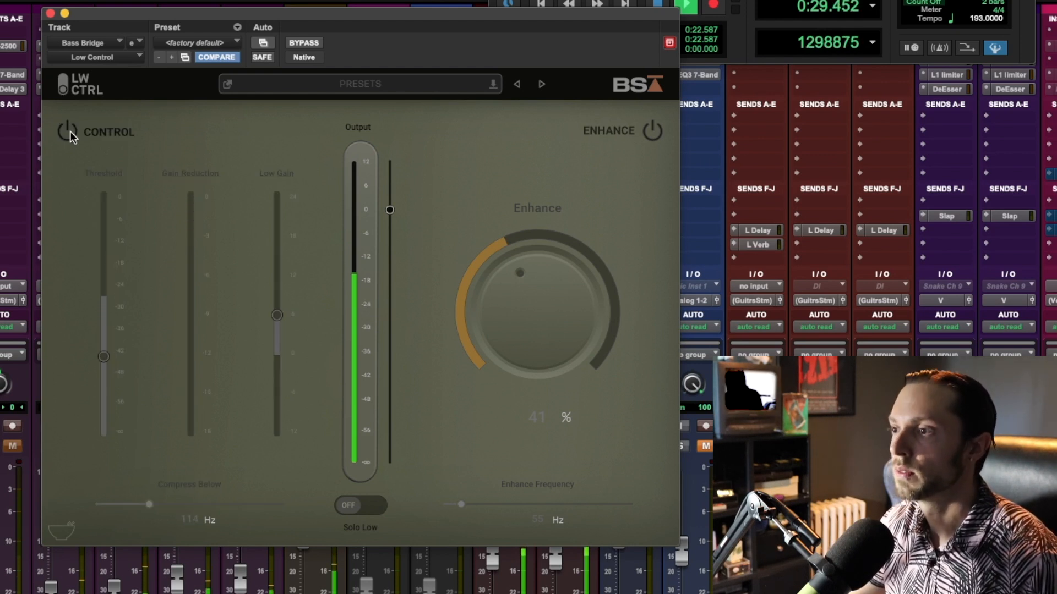
pyautogui.click(66, 130)
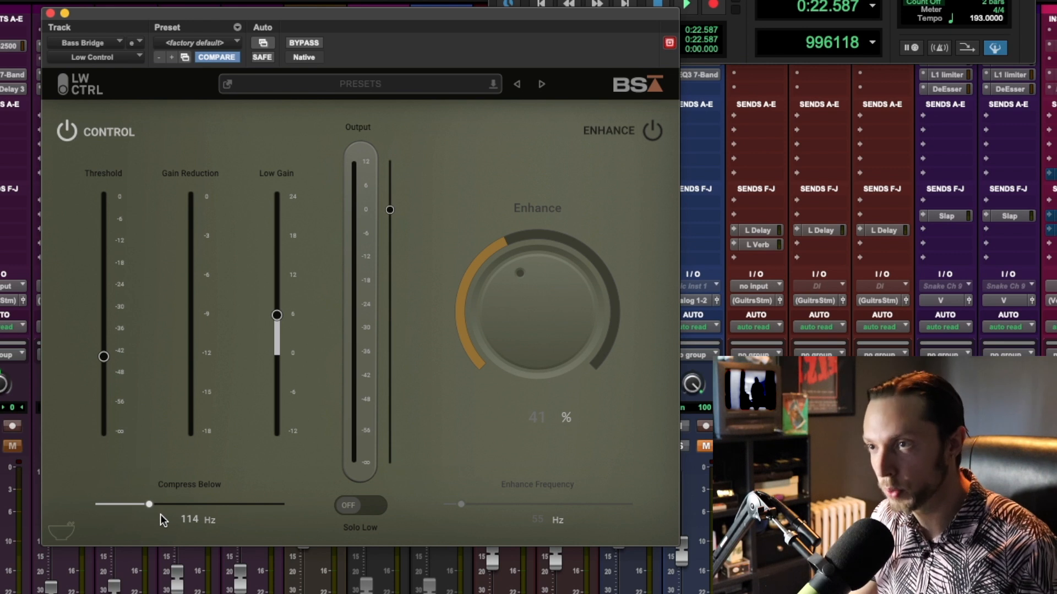
pyautogui.moveTo(105, 516)
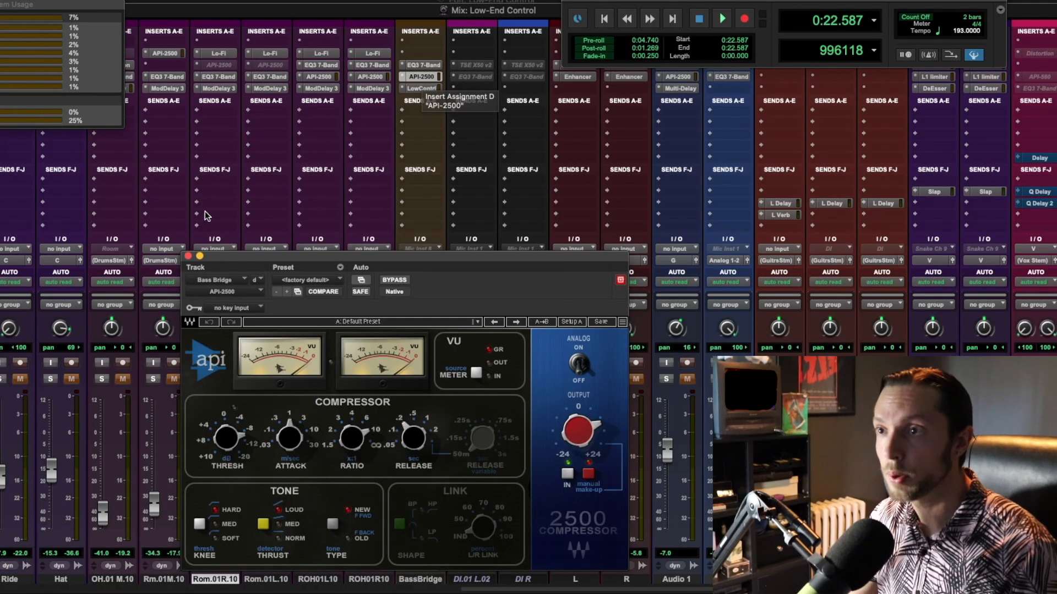
# Step: Reopen Low Control and compare the 41% enhancement off and on during playback
pyautogui.click(420, 88)
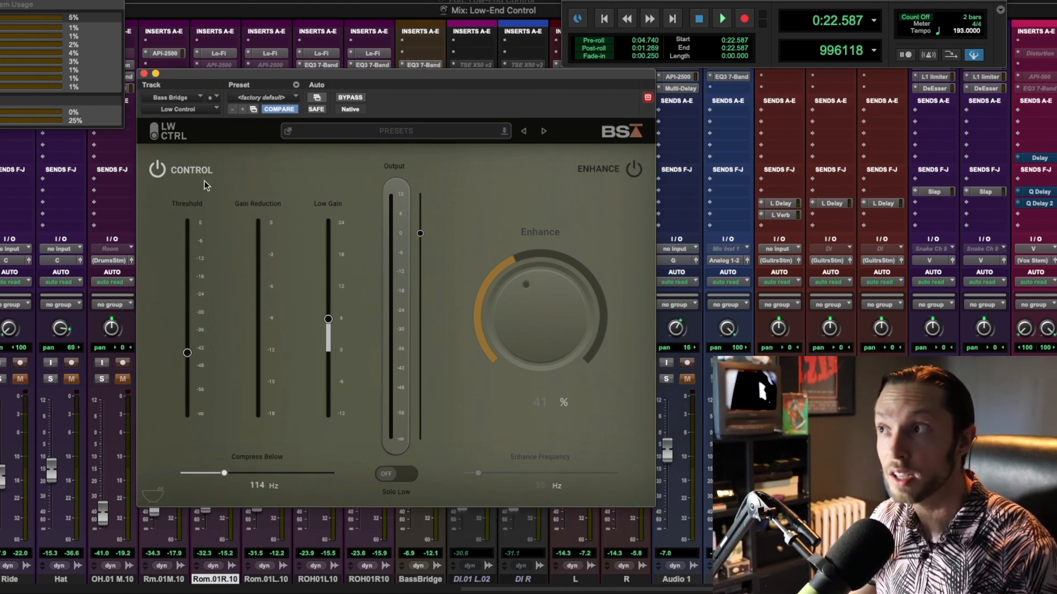
pyautogui.click(631, 168)
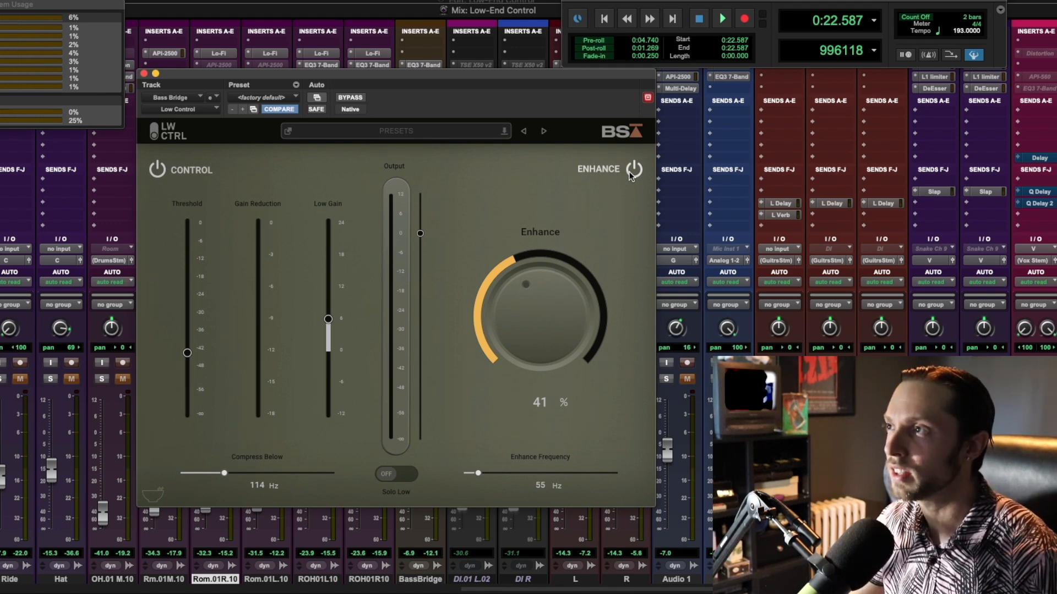
pyautogui.click(632, 168)
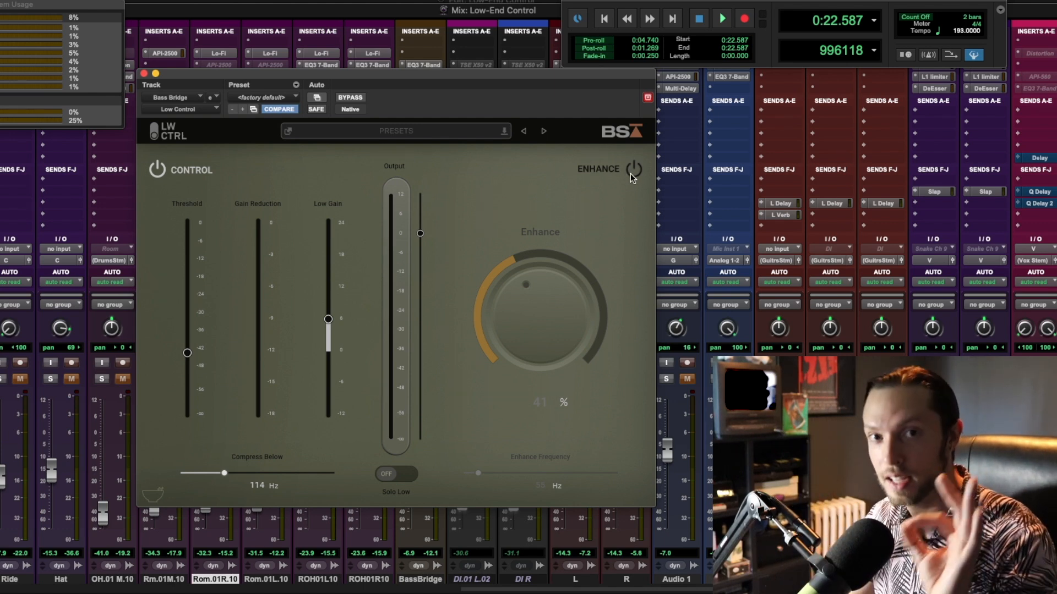
pyautogui.click(721, 18)
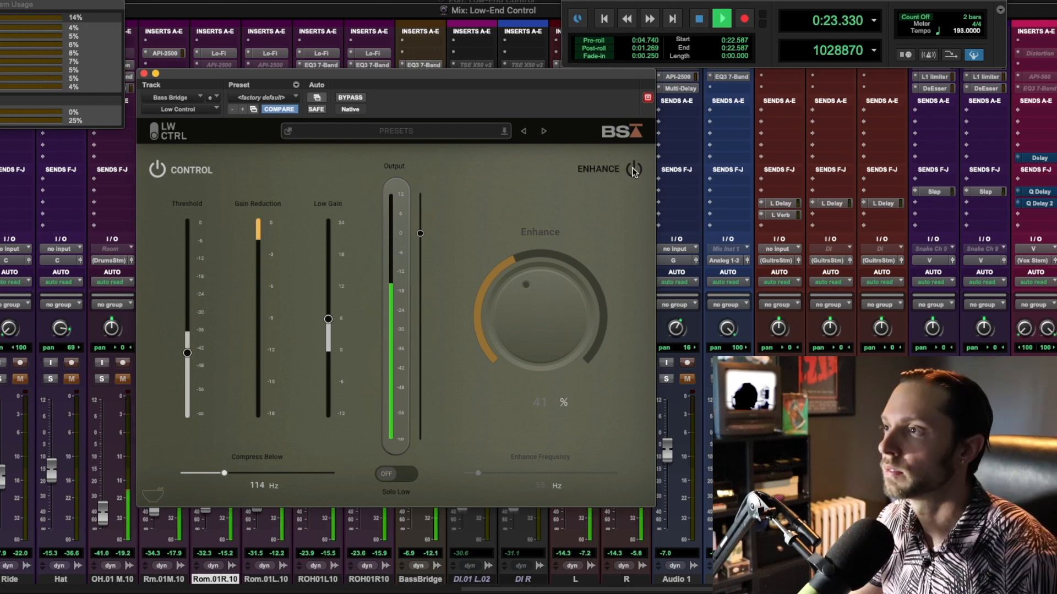
pyautogui.click(632, 169)
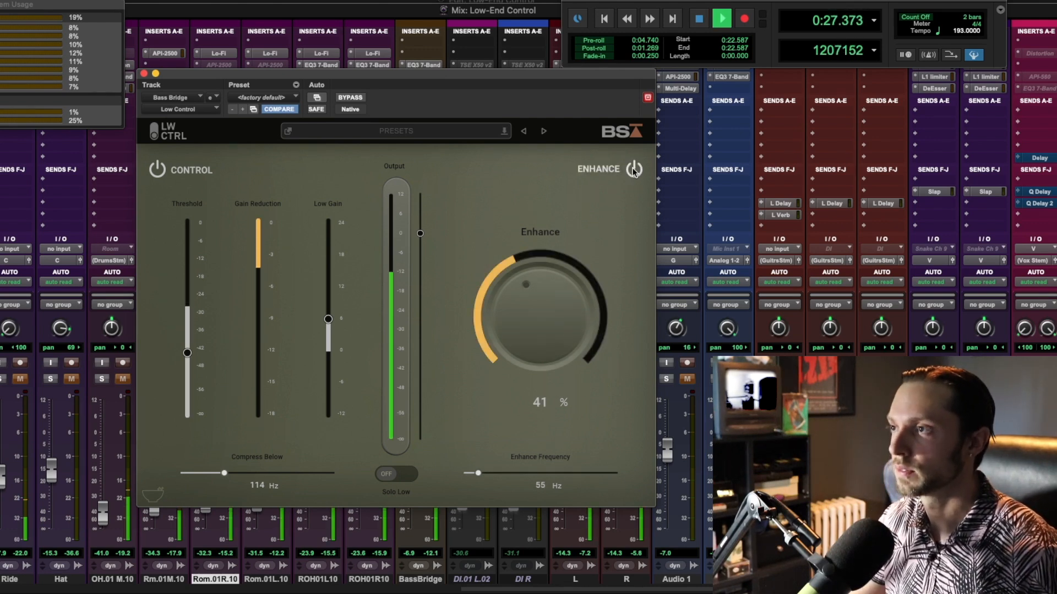
pyautogui.click(633, 168)
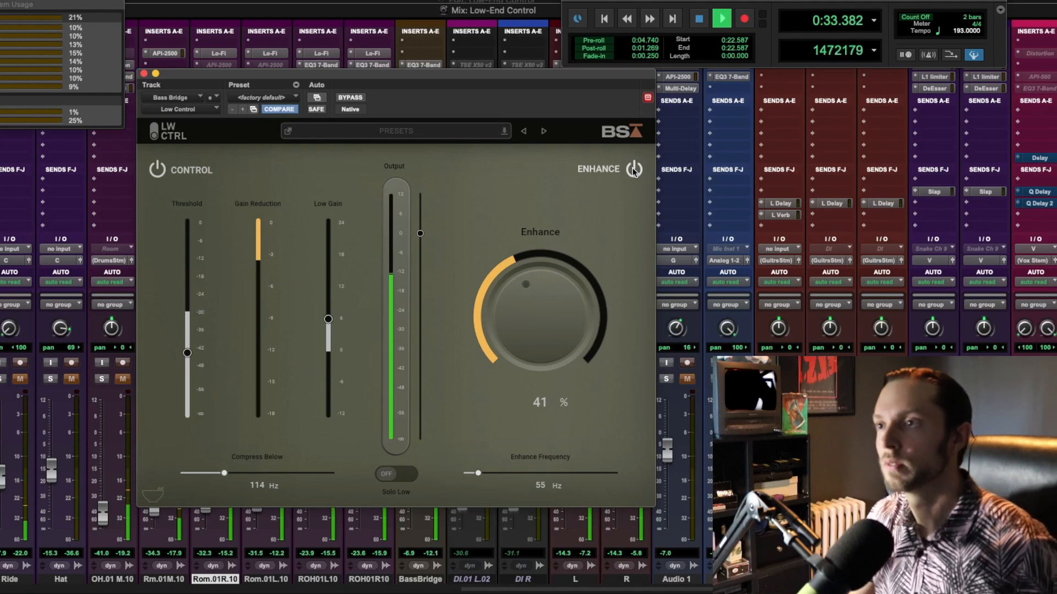
pyautogui.click(699, 18)
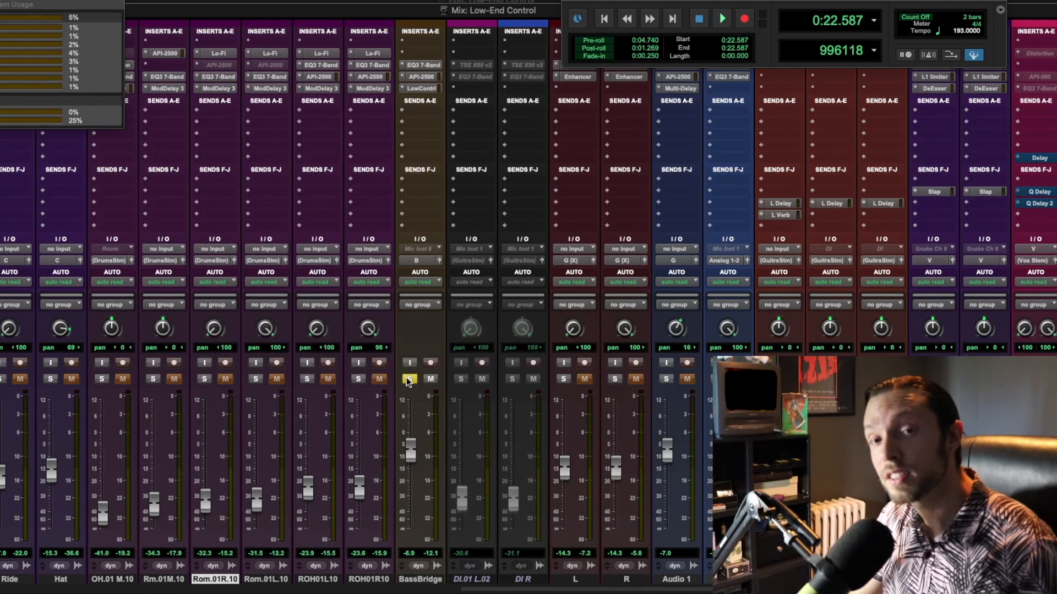
# Step: Stop playback, then bypass Low Control briefly to compare before restoring its processing
pyautogui.click(720, 18)
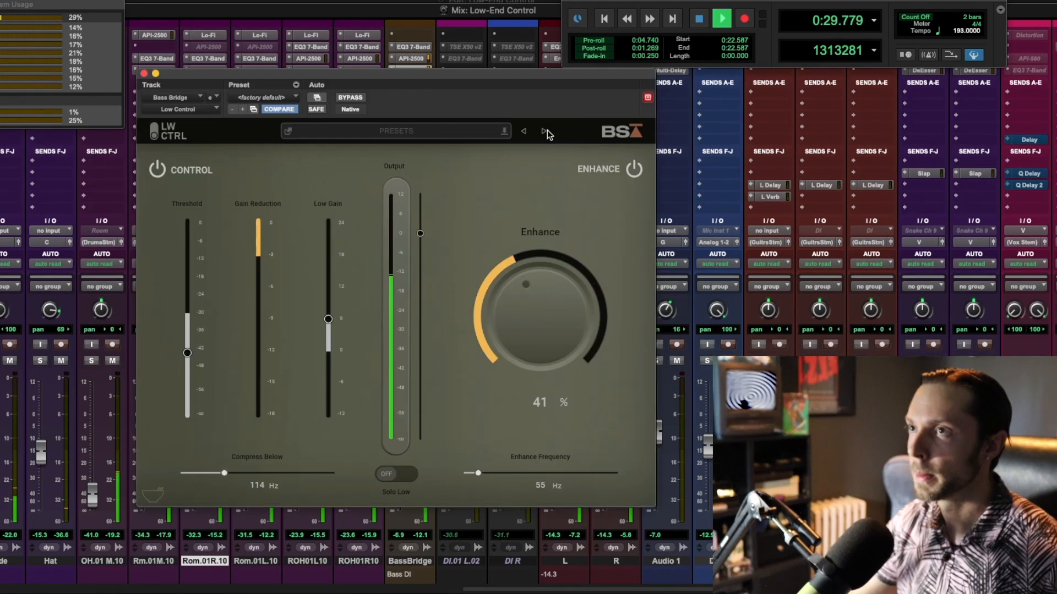
pyautogui.click(350, 97)
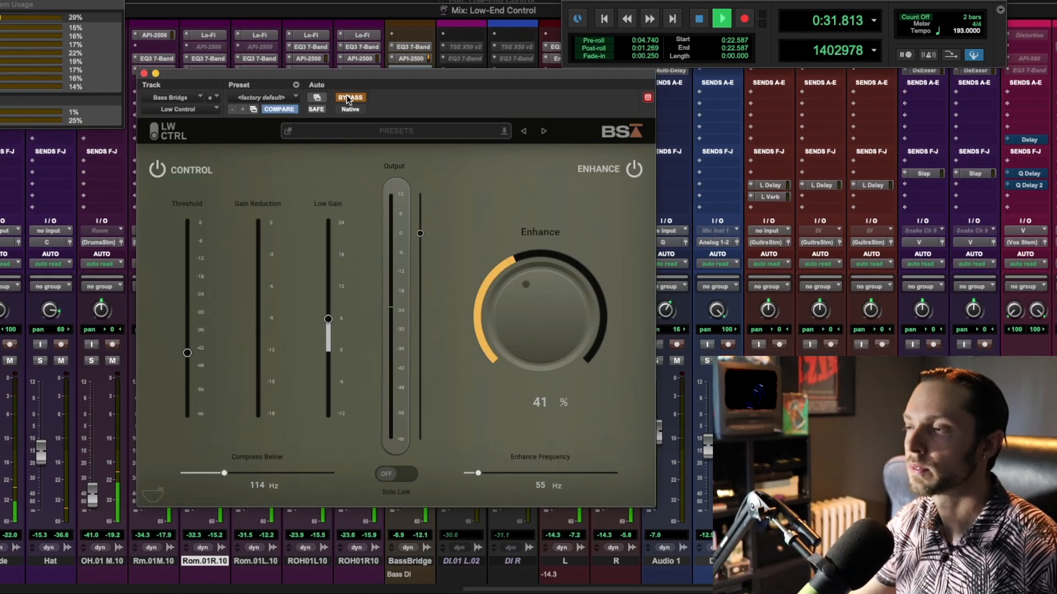
pyautogui.click(350, 96)
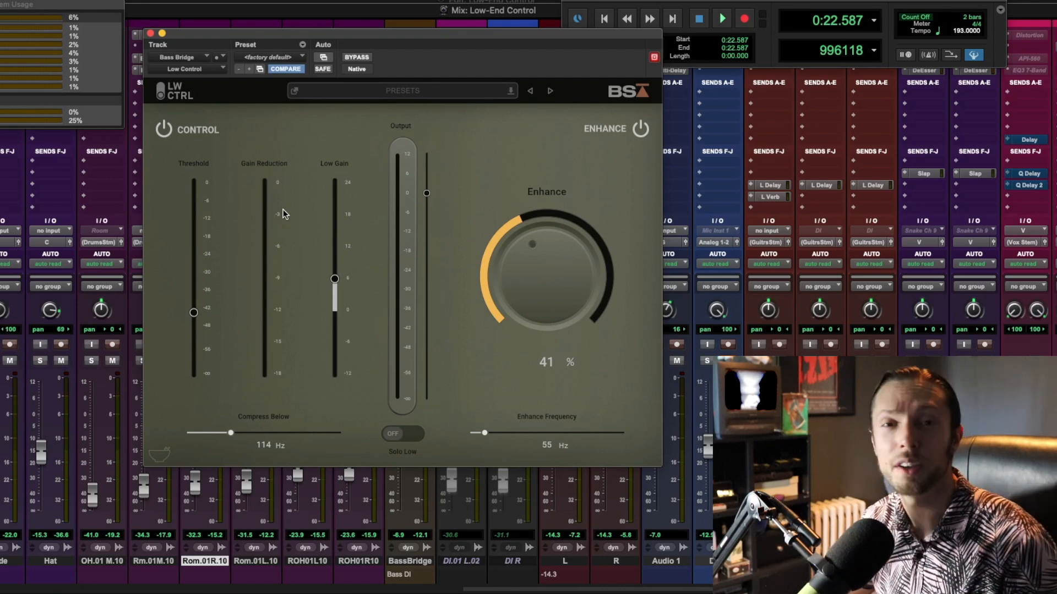
pyautogui.moveTo(514, 165)
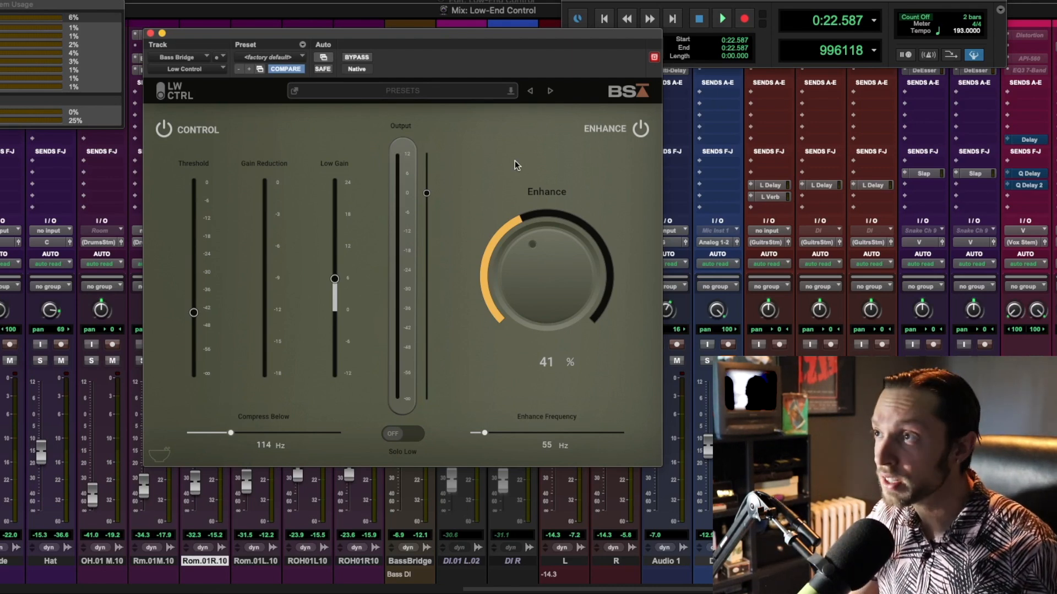
pyautogui.moveTo(531, 194)
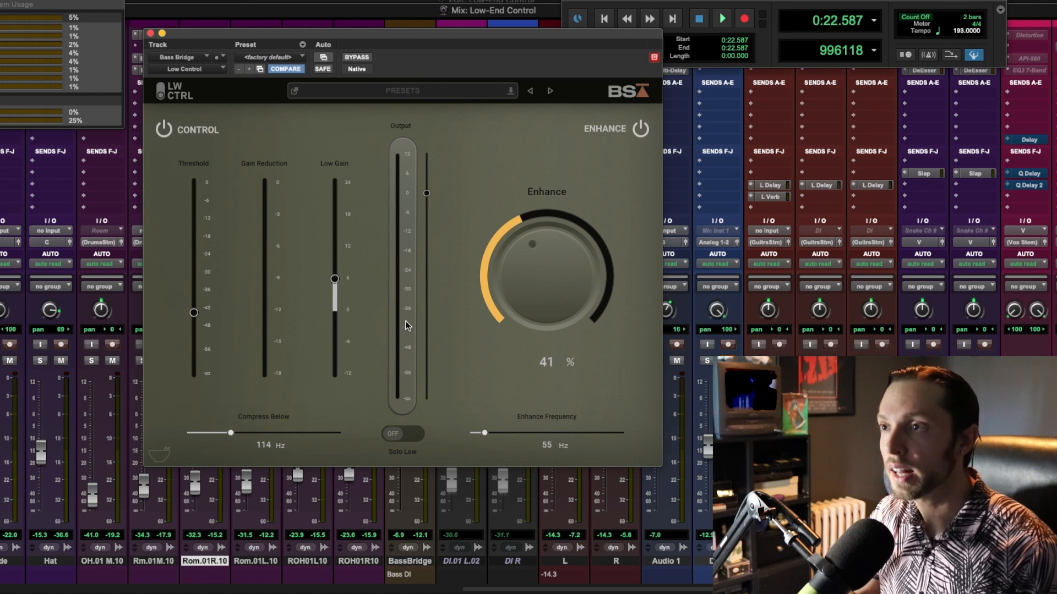
pyautogui.moveTo(359, 239)
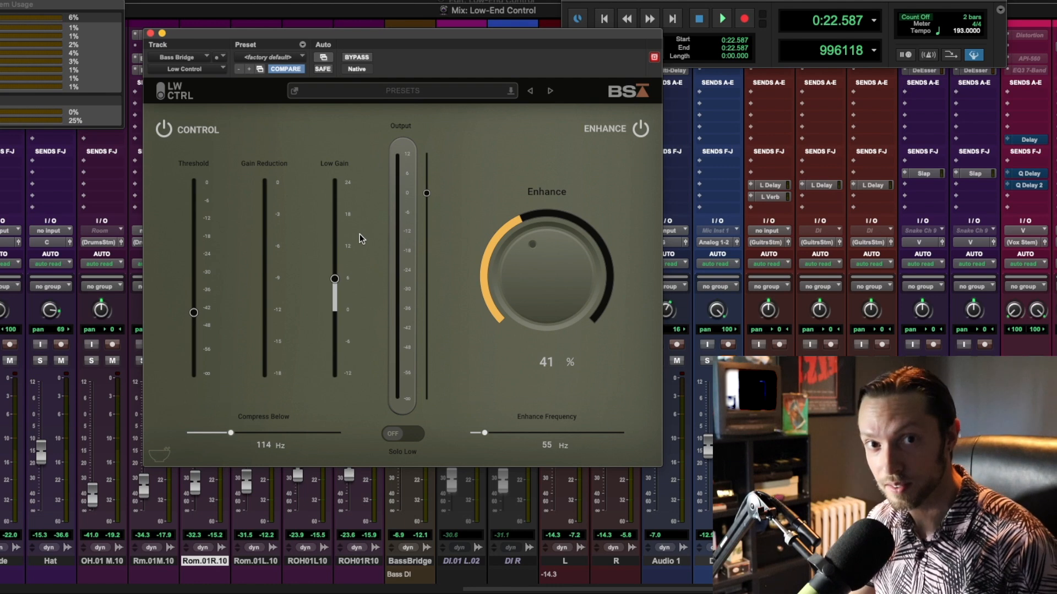
pyautogui.moveTo(310, 135)
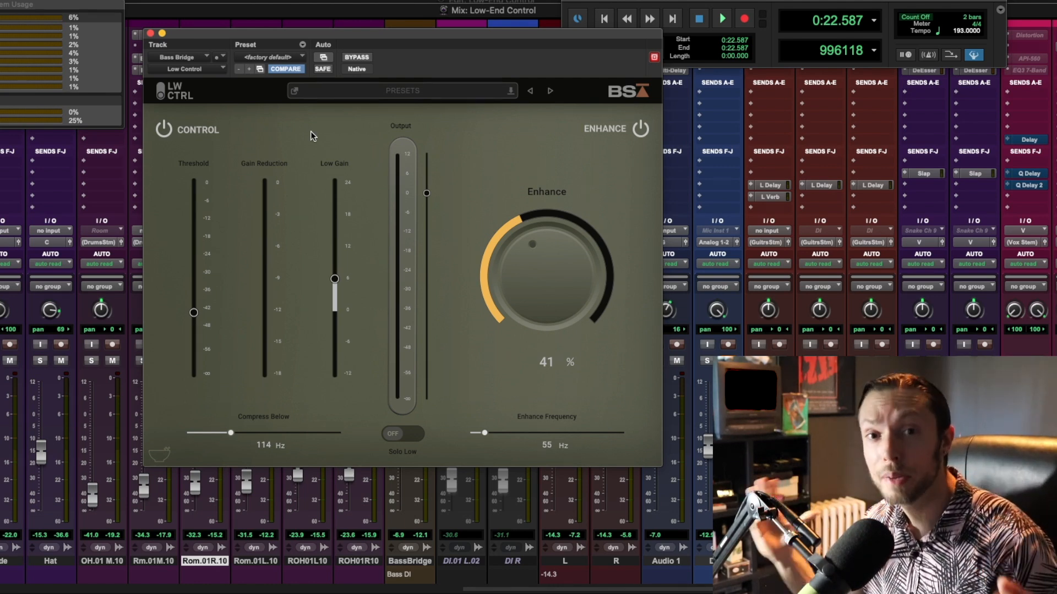